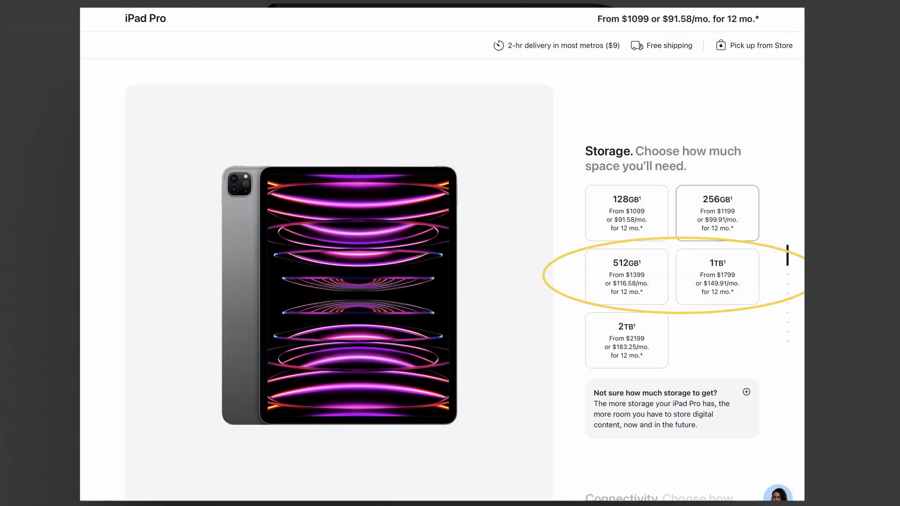
Choose Relink Selected Clips for the offline Media Pool clips to open the file browser.
scroll("down", 3)
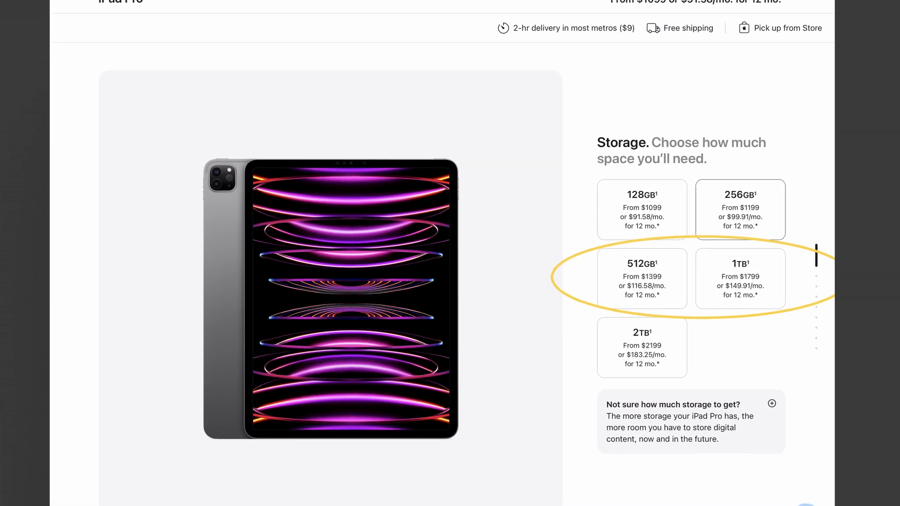
scroll("down", 3)
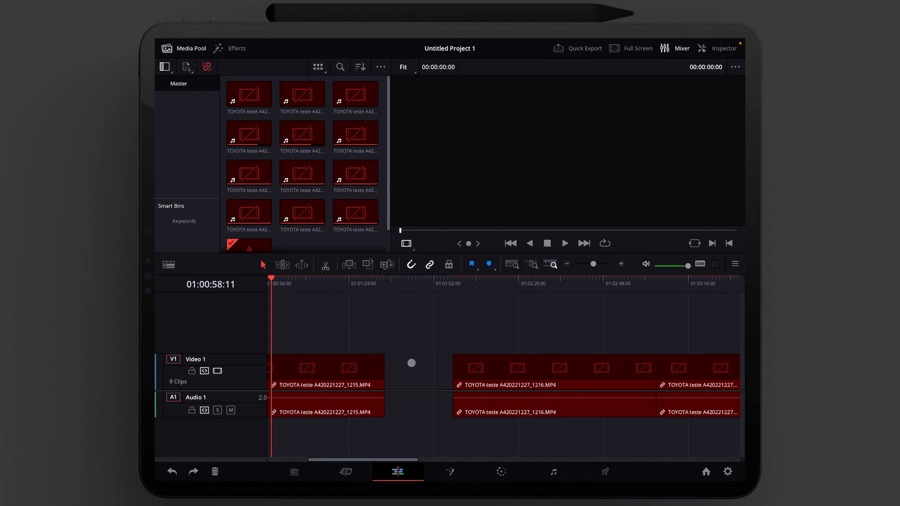
mouse_move(276, 136)
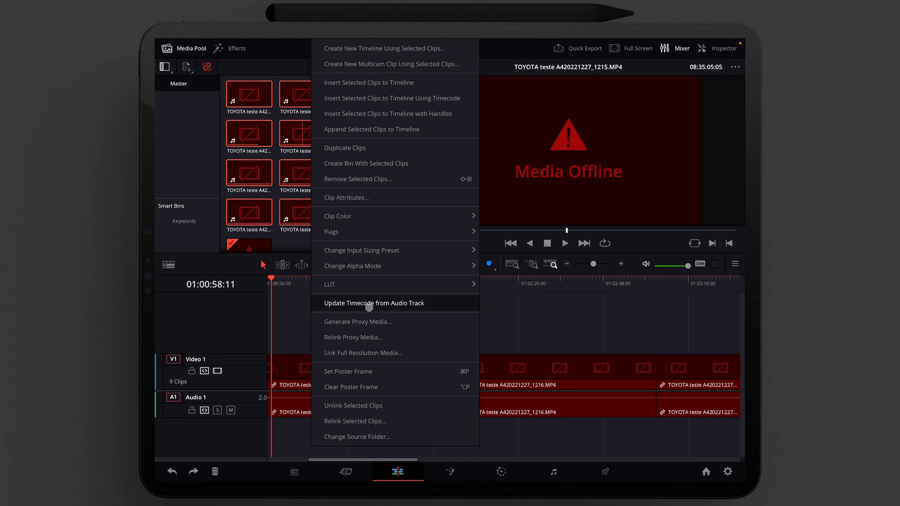
mouse_move(355, 421)
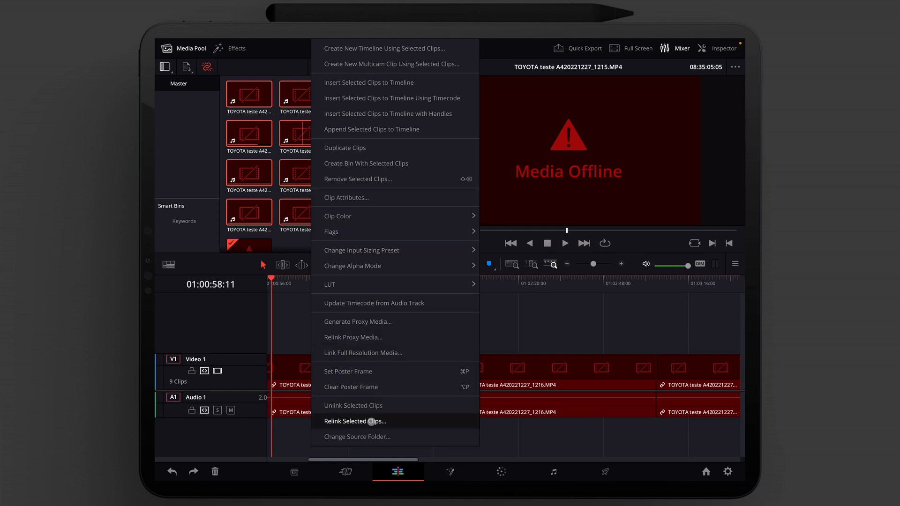
left_click(355, 421)
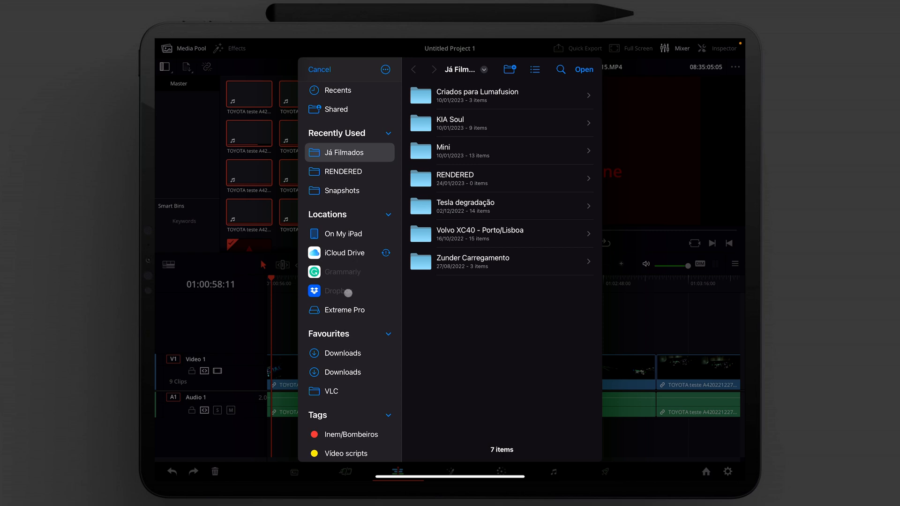
Relink to the Toyota clips folder on the Extreme Pro SSD.
left_click(343, 310)
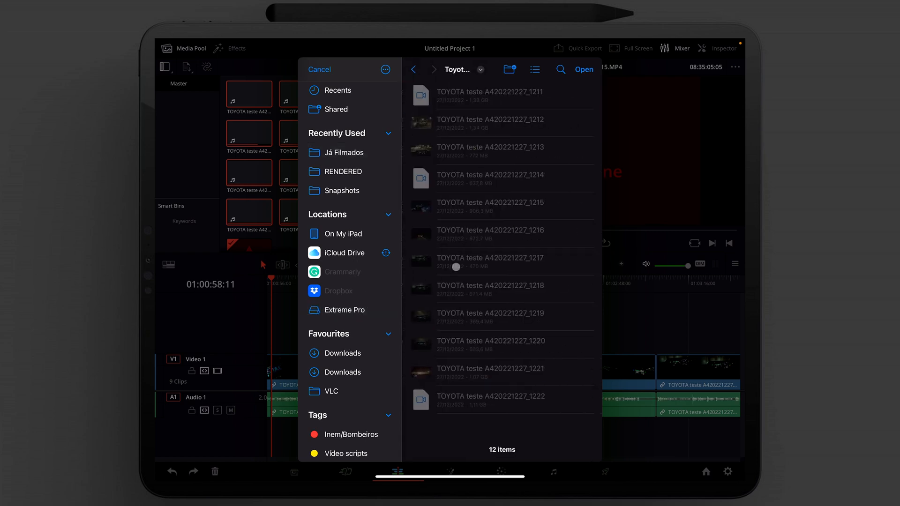
left_click(319, 69)
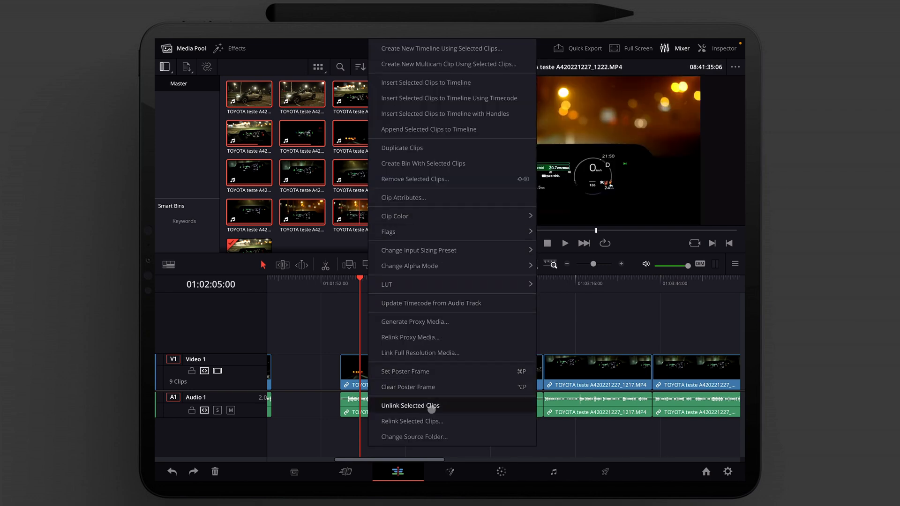
mouse_move(428, 421)
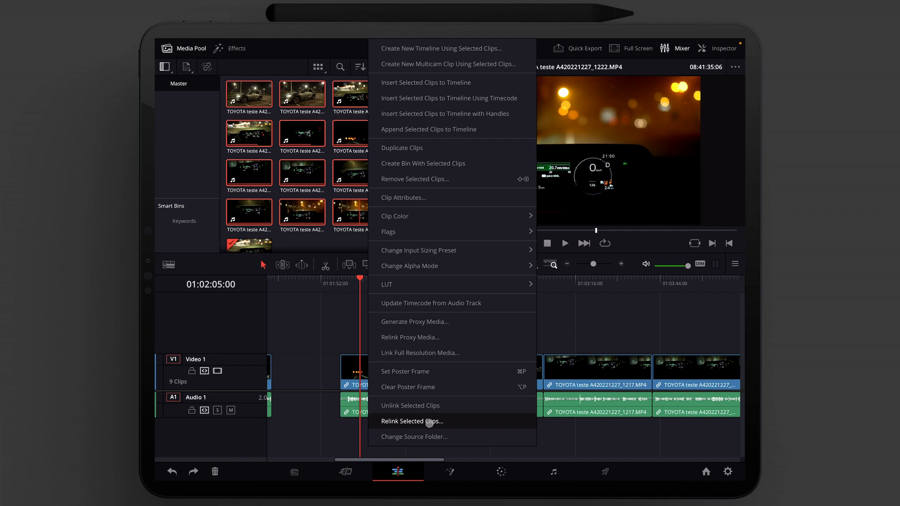